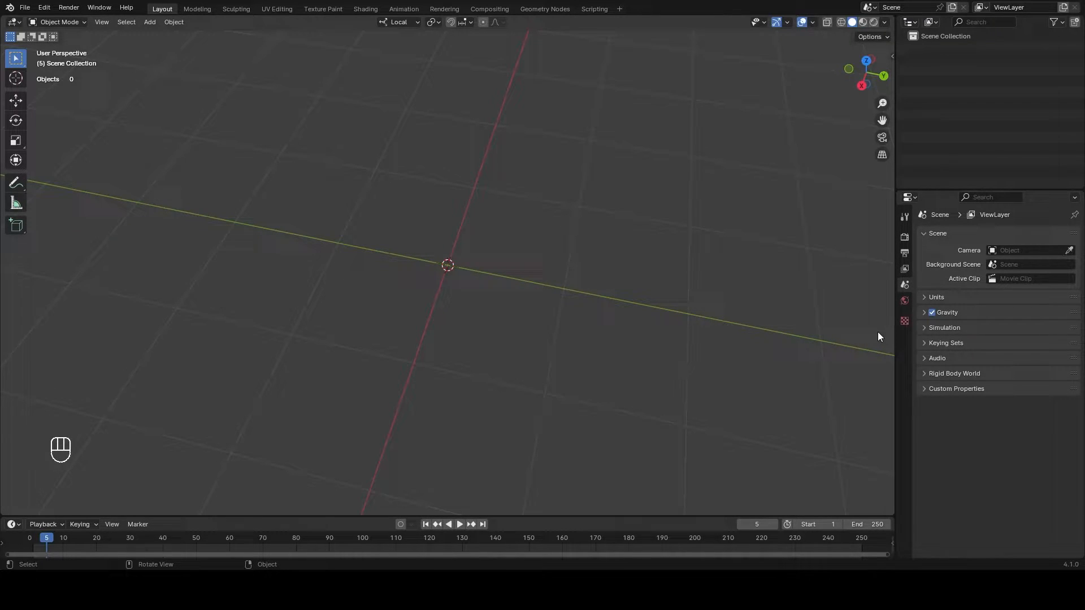
mouse_move(702, 161)
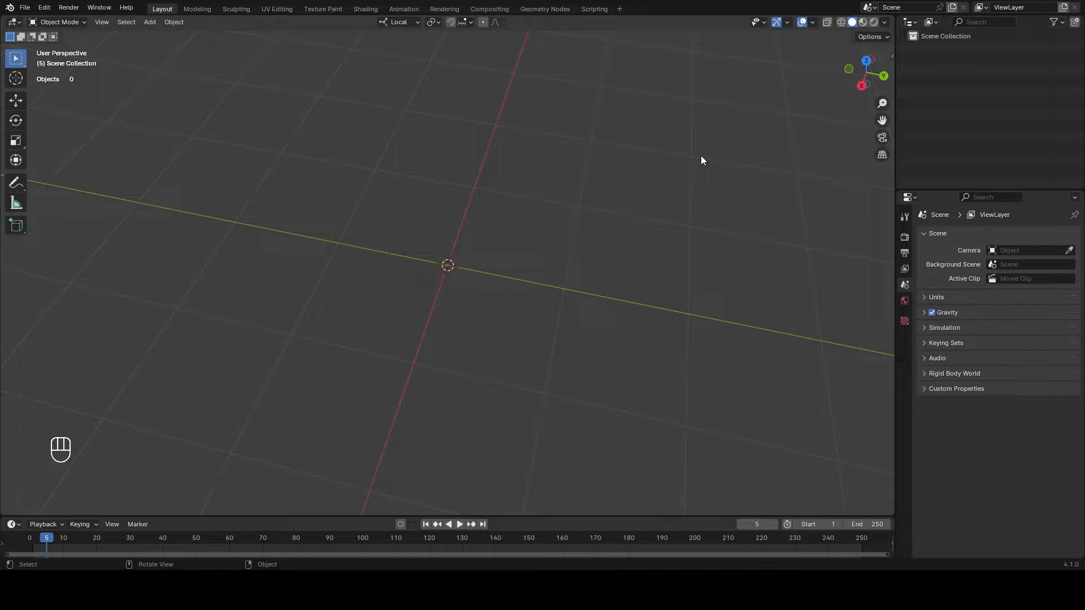
mouse_move(149, 22)
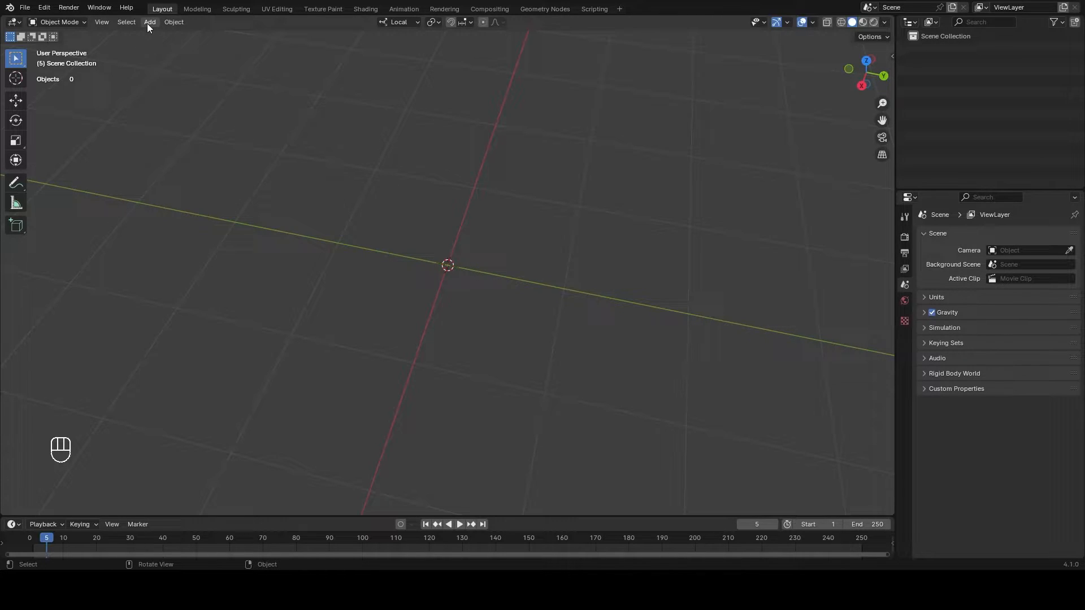
- Add a NURBS path curve to the empty scene from the Add menu
left_click(149, 22)
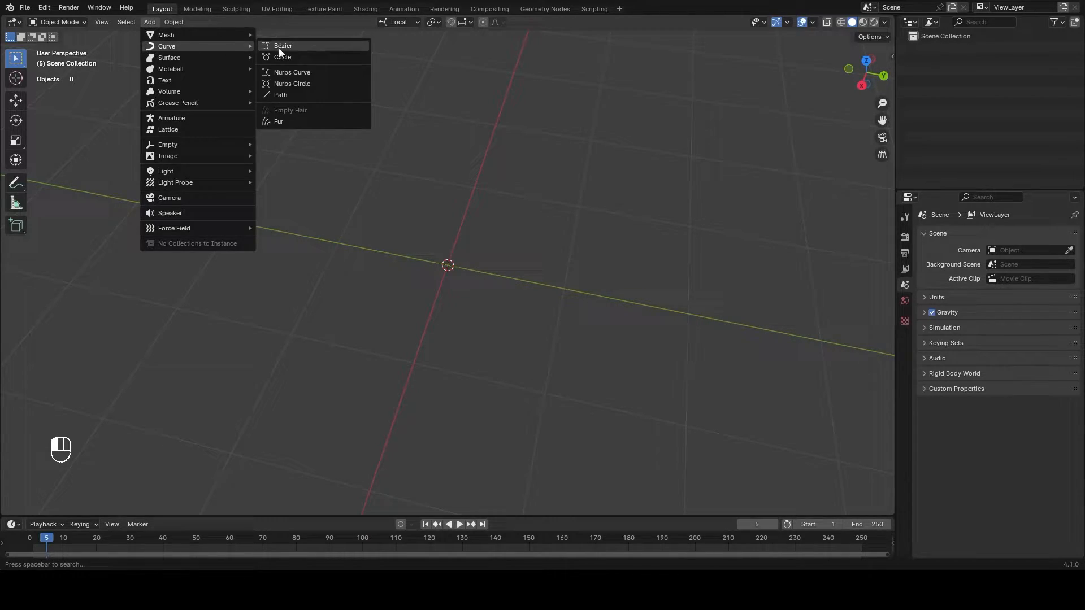
left_click(280, 95)
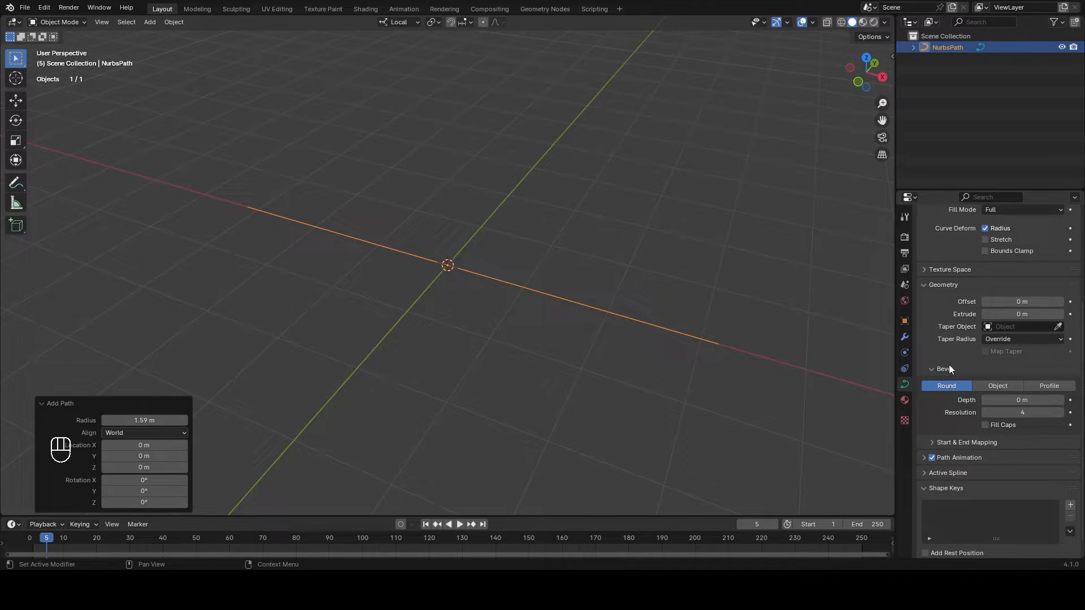
- Set the path's round bevel depth to 0.1 m so it becomes a thin tube
left_click(1021, 399)
type(".1")
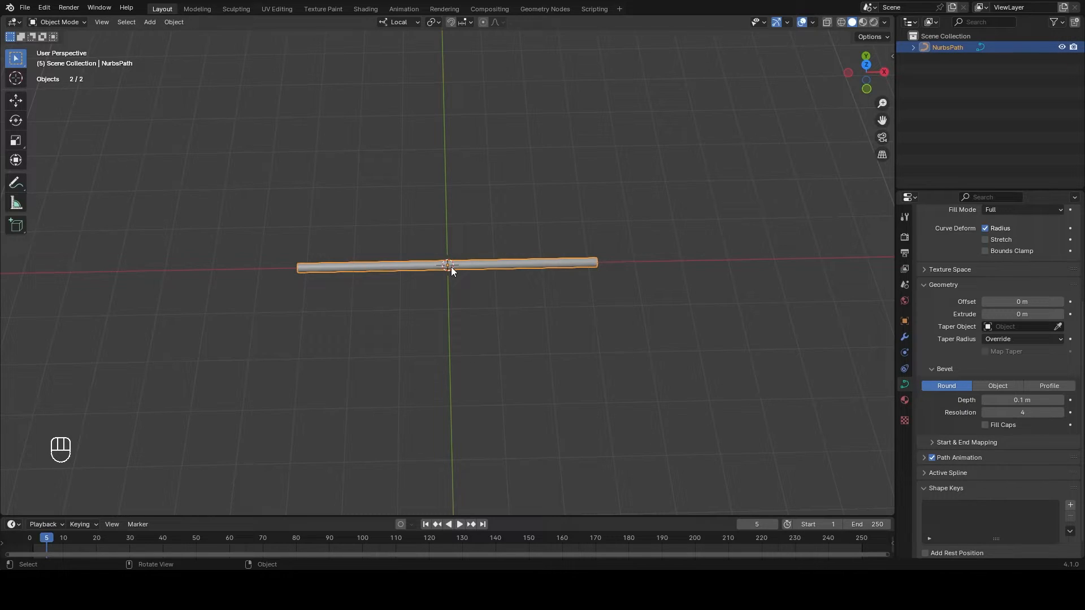
- Extrude the path's control points into a spiral in Edit Mode, then return to Object Mode
key("Tab")
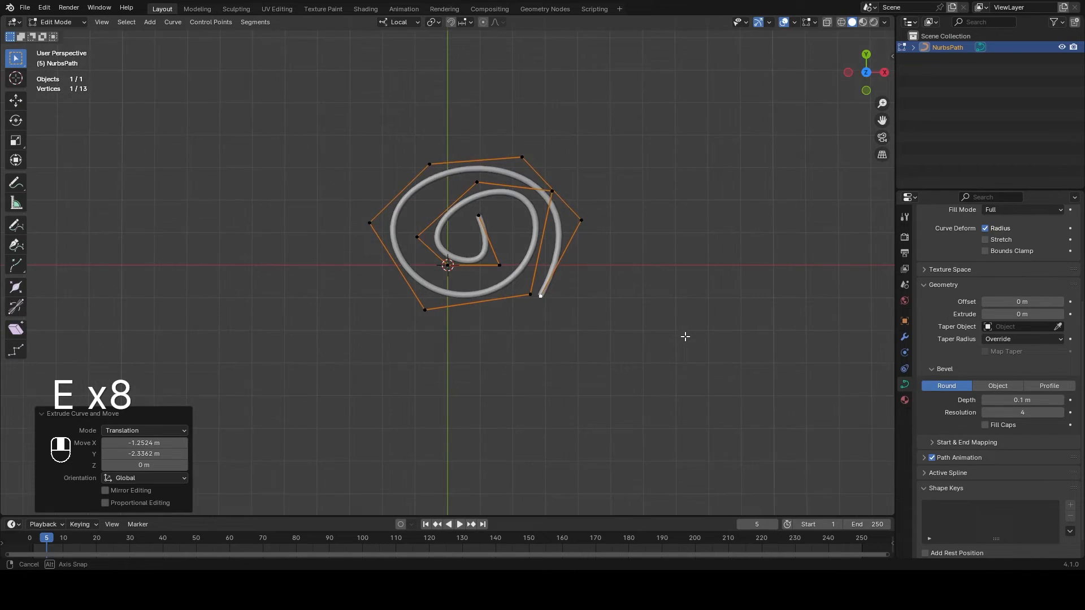
key("Tab")
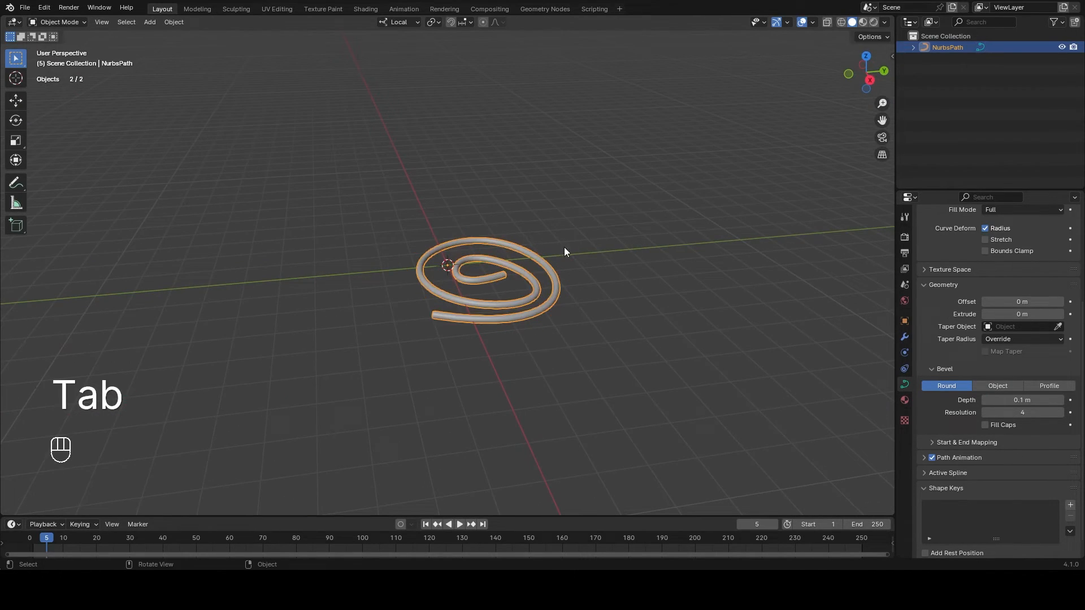